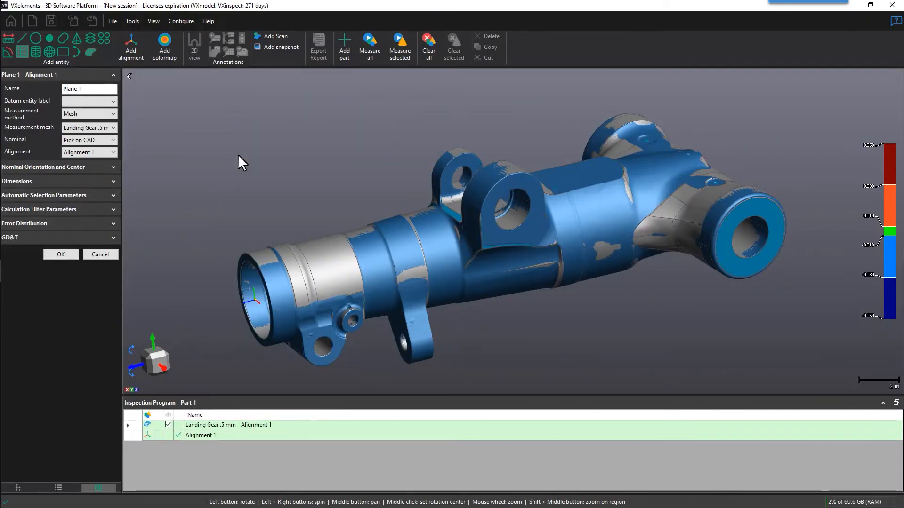
Start a Cylinder entity whose nominal is picked from cylindrical CAD faces.
{"action": "left_click", "coordinate": [113, 141]}
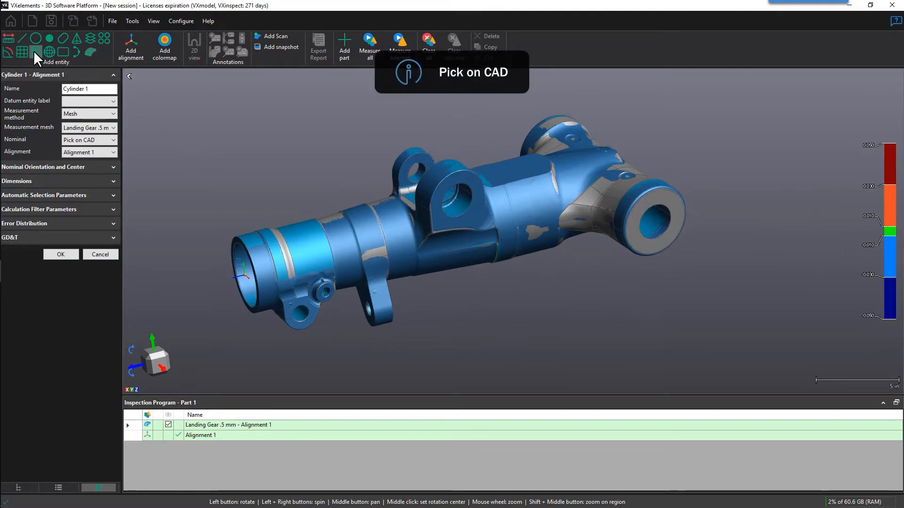
{"action": "mouse_move", "coordinate": [152, 159]}
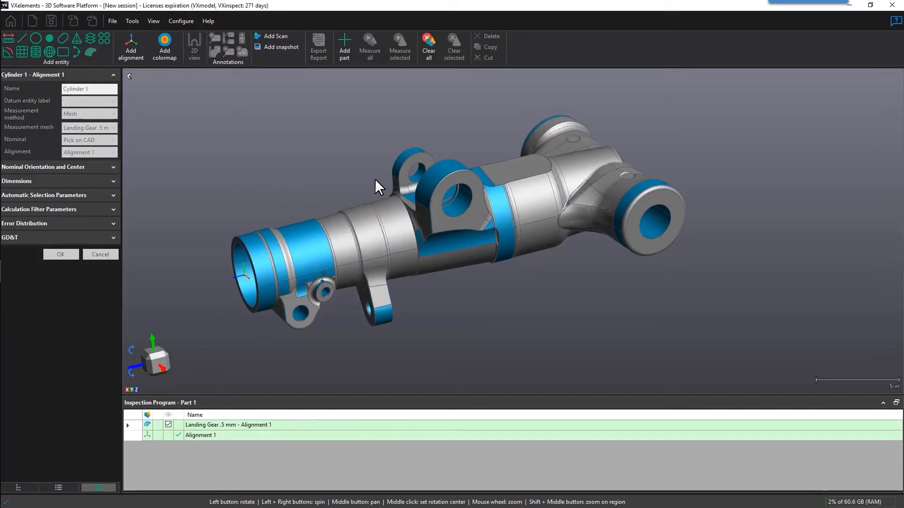
Uncheck the Landing Gear mesh visibility and start a Cone entity picked on CAD.
{"action": "left_click", "coordinate": [370, 46]}
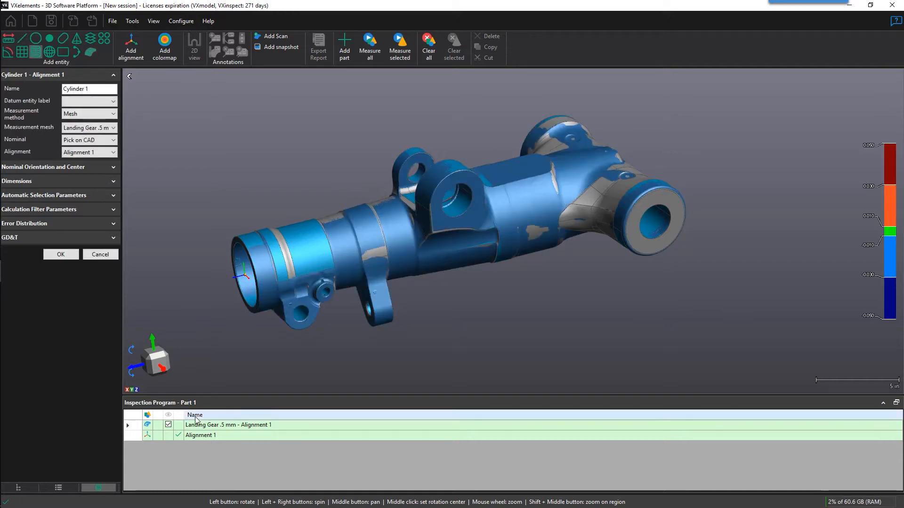
{"action": "left_click", "coordinate": [169, 426]}
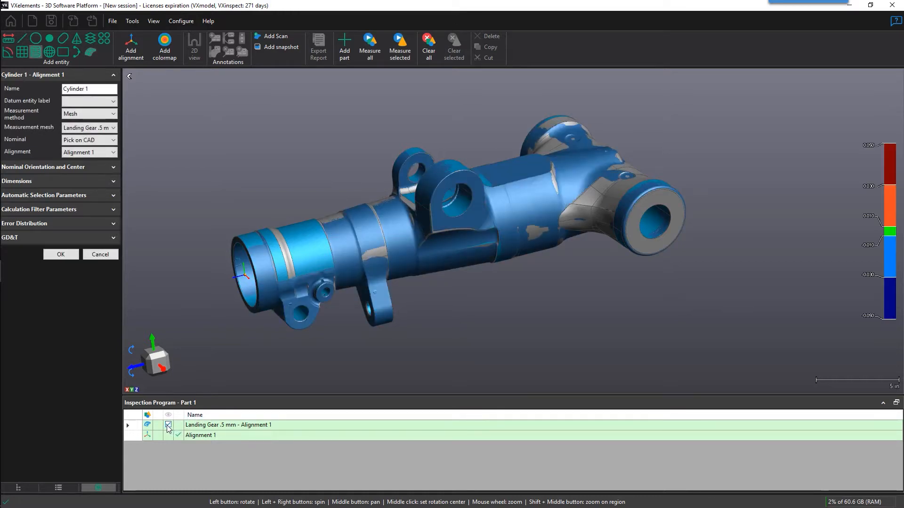
{"action": "left_click", "coordinate": [169, 425]}
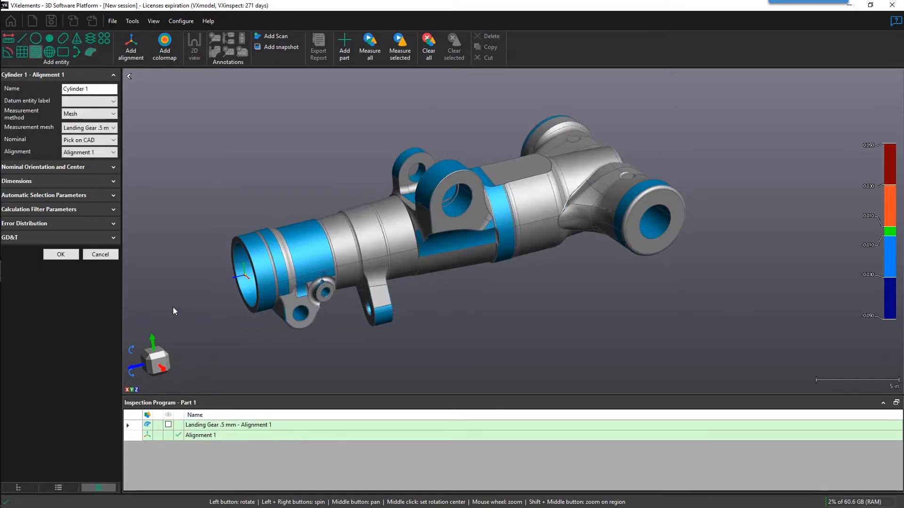
{"action": "left_click", "coordinate": [300, 237]}
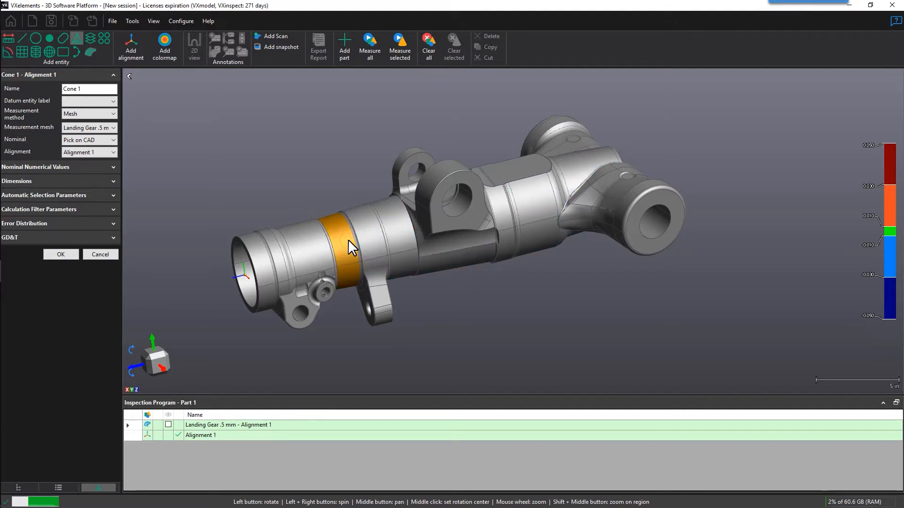
Pick the conical band on the landing gear barrel and accept it as Cone 1.
{"action": "left_click", "coordinate": [61, 254]}
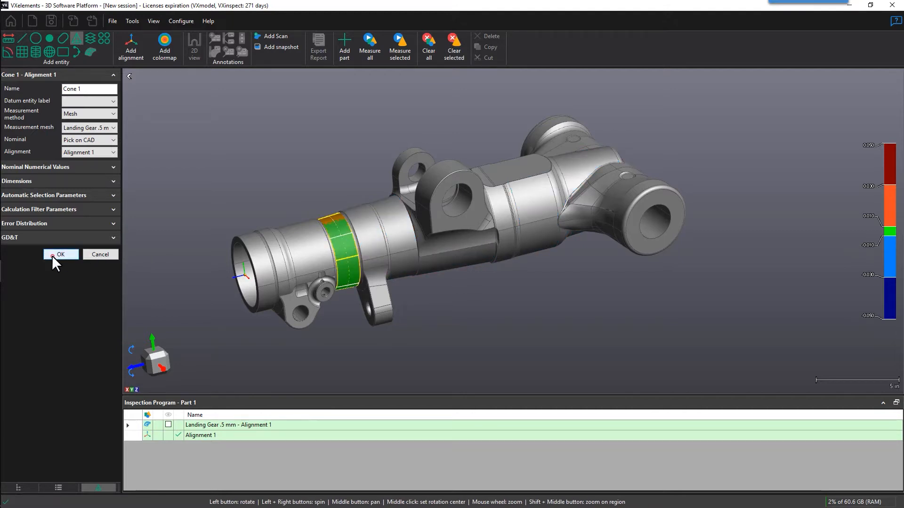
{"action": "left_click", "coordinate": [61, 255]}
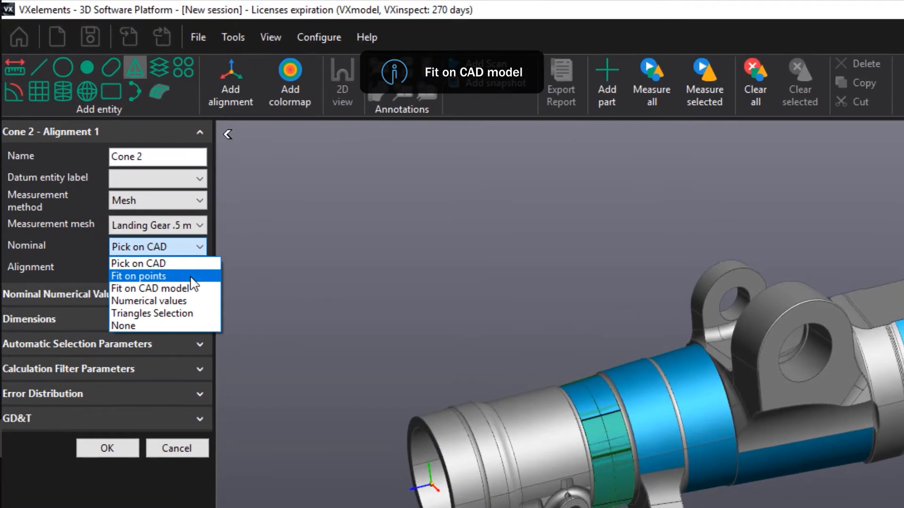
{"action": "mouse_move", "coordinate": [210, 288]}
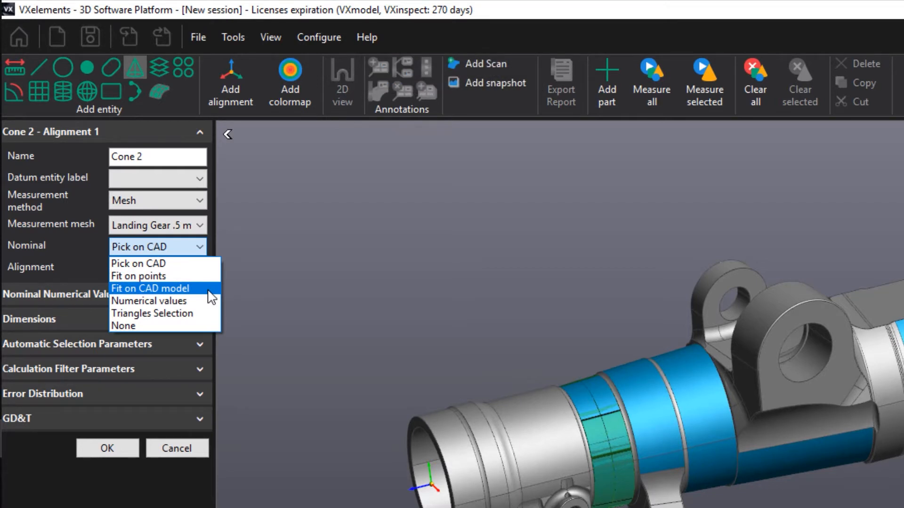
Set Cone 2's nominal method to Fit on CAD model.
{"action": "left_click", "coordinate": [149, 288]}
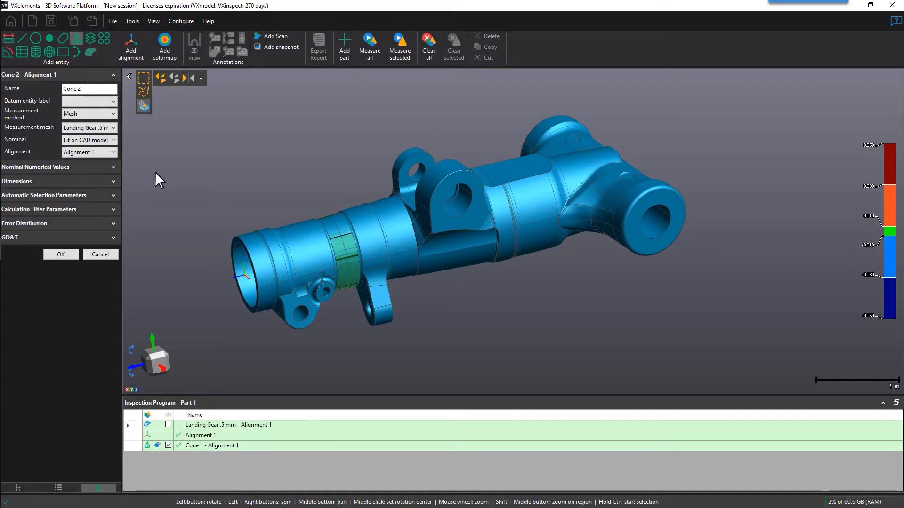
{"action": "mouse_move", "coordinate": [157, 138]}
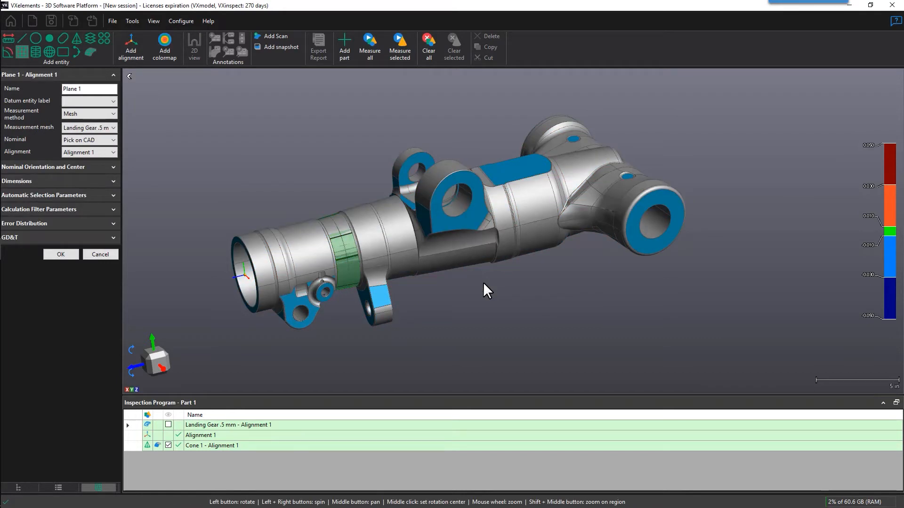
{"action": "mouse_move", "coordinate": [107, 157]}
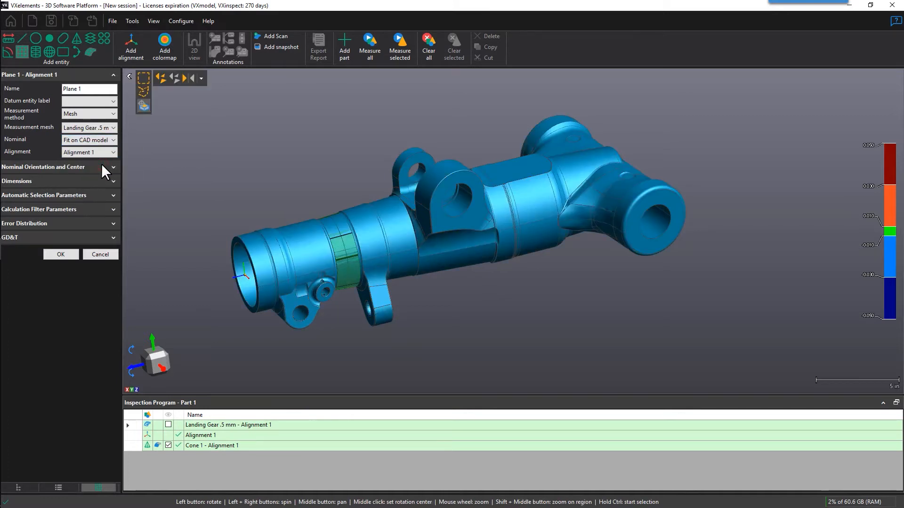
{"action": "mouse_move", "coordinate": [516, 286]}
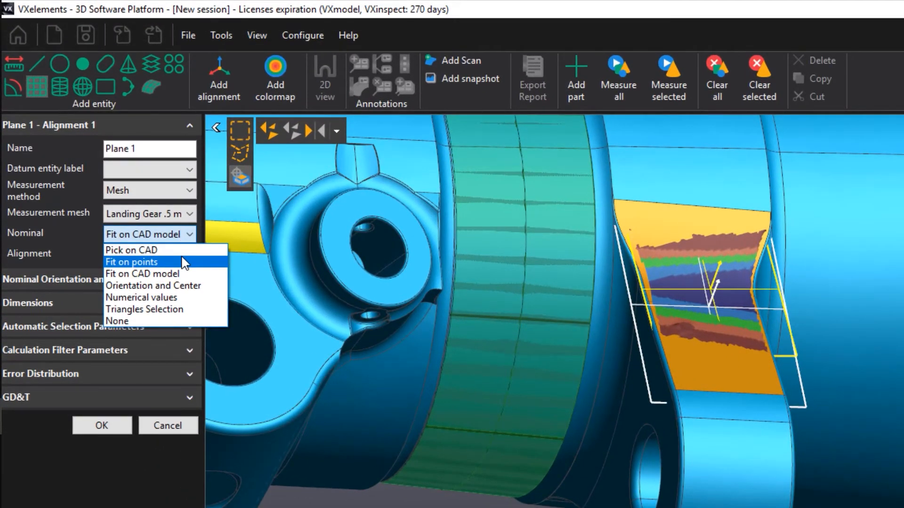
Fit Plane 1 on points placed on the lower lug's flat face and accept it.
{"action": "left_click", "coordinate": [131, 261]}
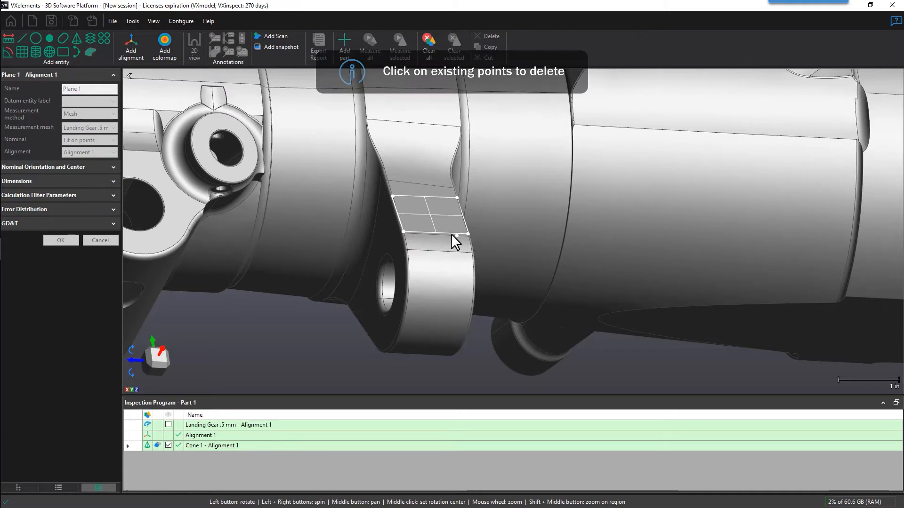
{"action": "left_click", "coordinate": [403, 233]}
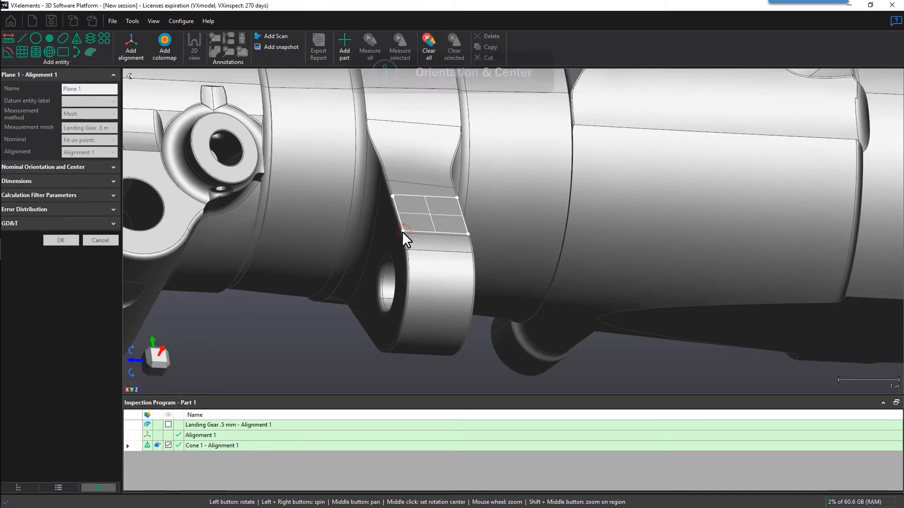
{"action": "left_click", "coordinate": [60, 240]}
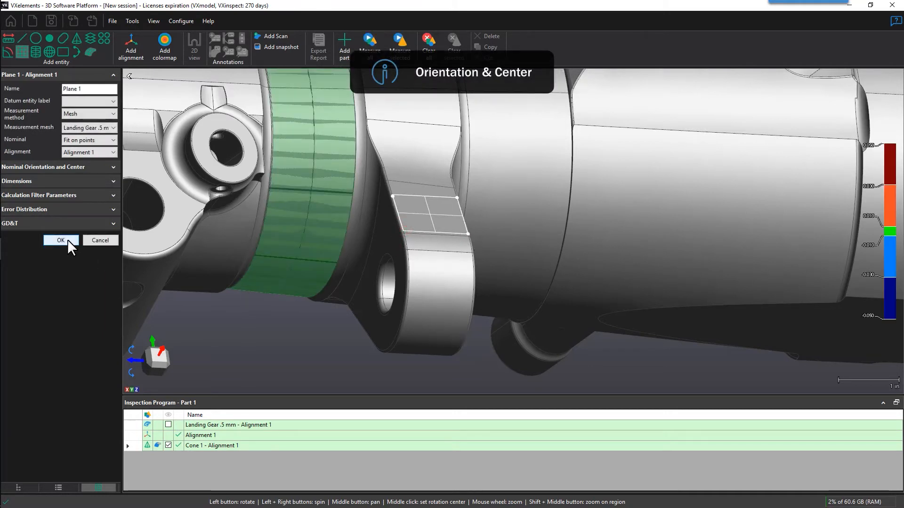
{"action": "left_click", "coordinate": [61, 239]}
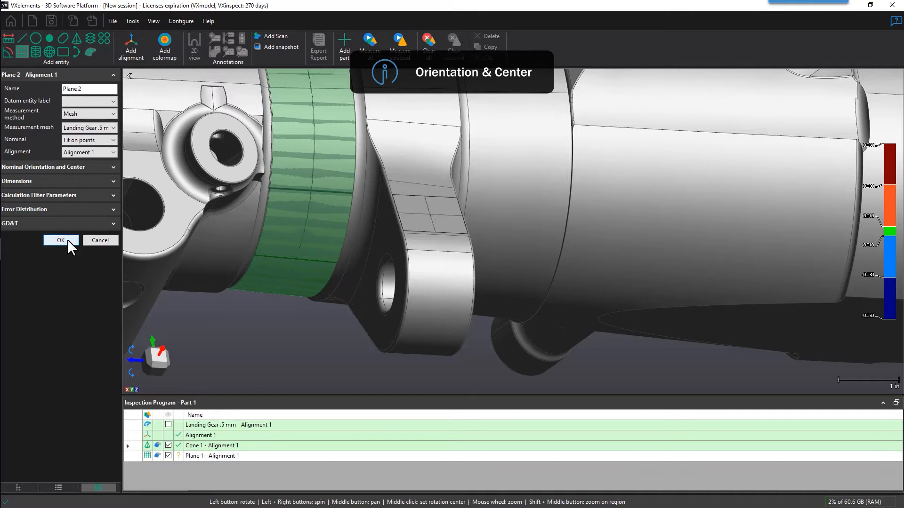
{"action": "left_click", "coordinate": [113, 141]}
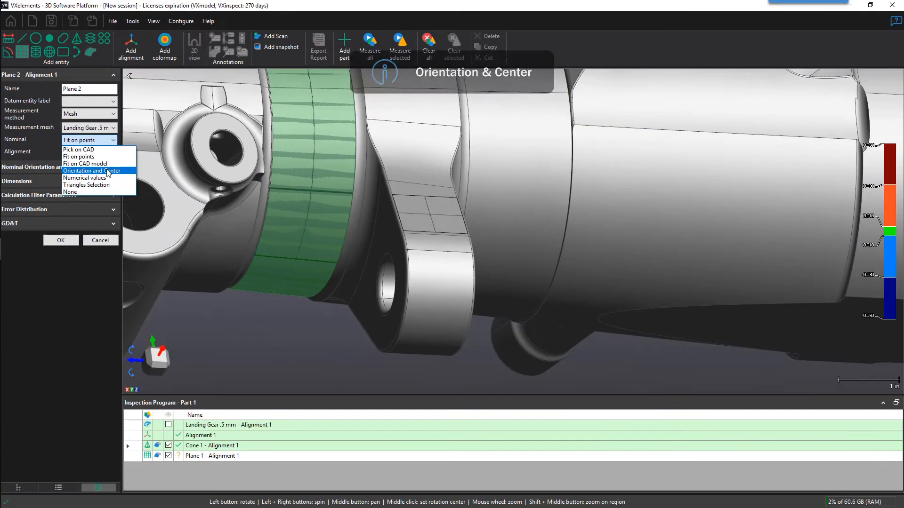
Use an orientation-and-center nominal for Cylinder 1, with Circle 1 - Center as center.
{"action": "left_click", "coordinate": [92, 170]}
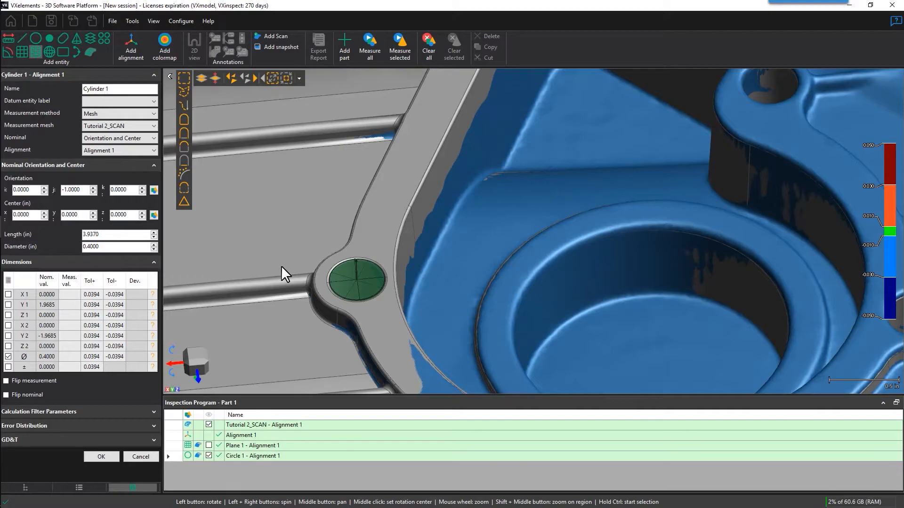
{"action": "mouse_move", "coordinate": [354, 282]}
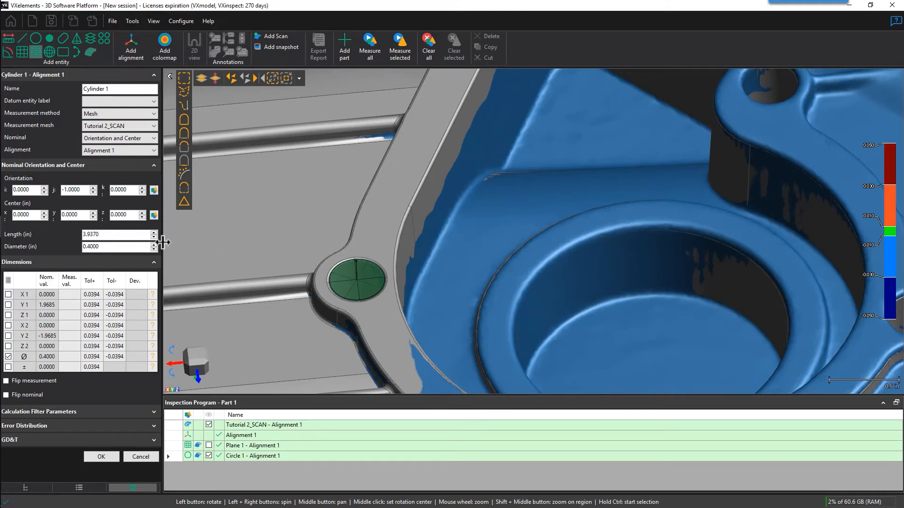
{"action": "left_click", "coordinate": [154, 227]}
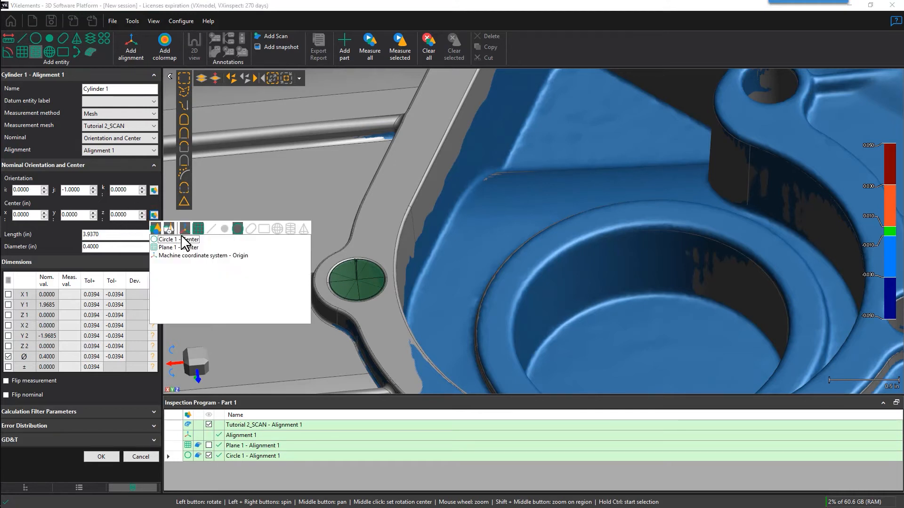
{"action": "left_click", "coordinate": [176, 239]}
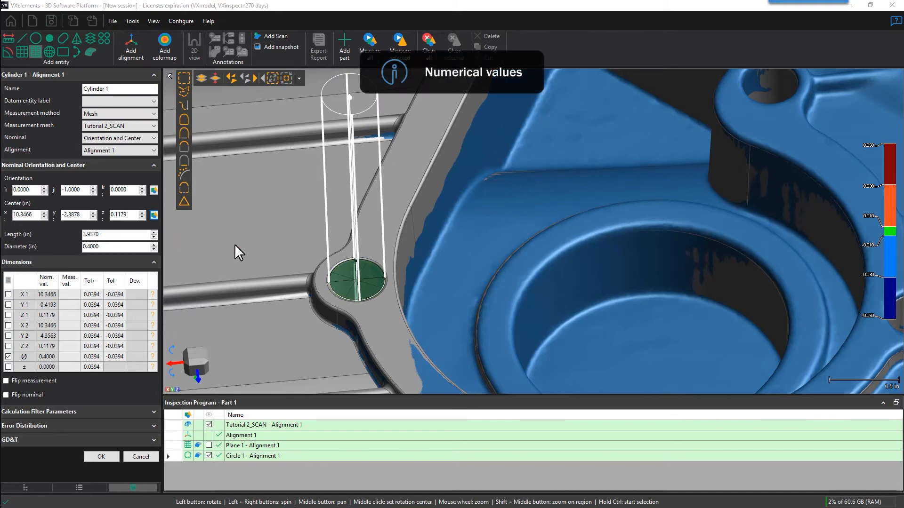
{"action": "mouse_move", "coordinate": [242, 251]}
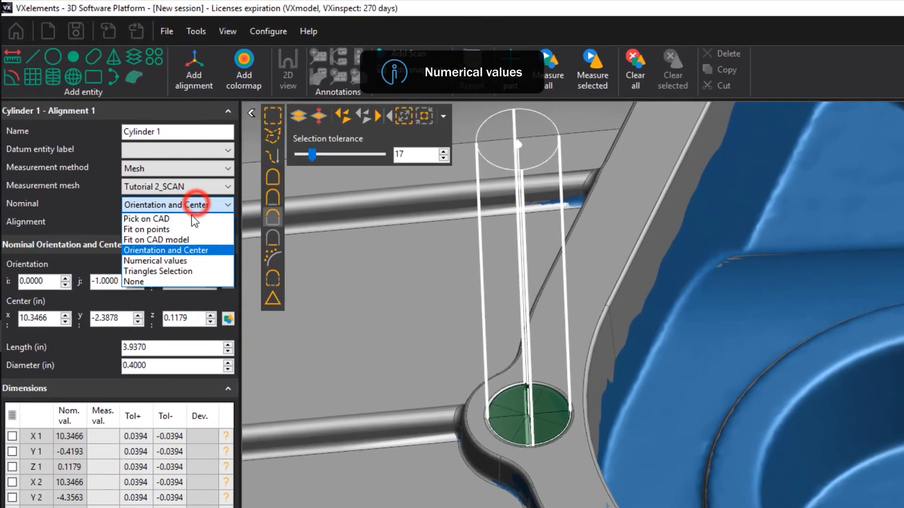
Set Circle 2's nominal method to Numerical values.
{"action": "left_click", "coordinate": [162, 260]}
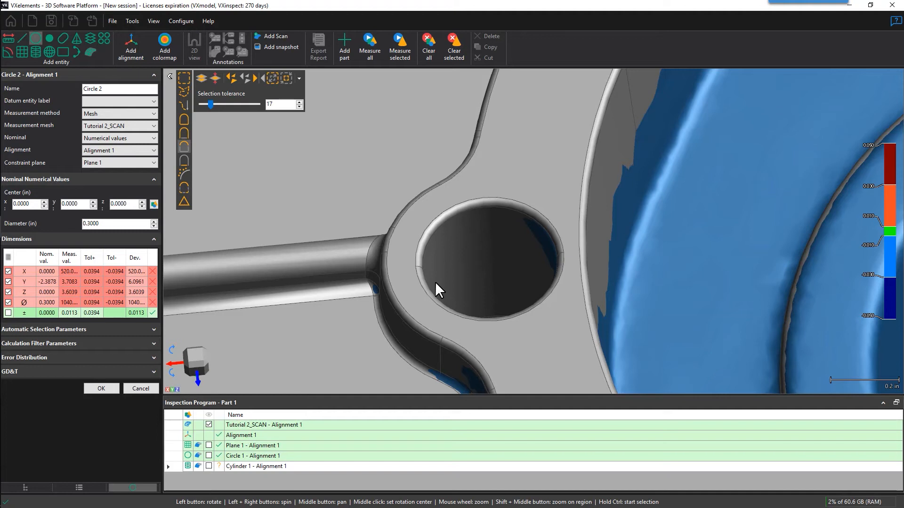
{"action": "mouse_move", "coordinate": [507, 303]}
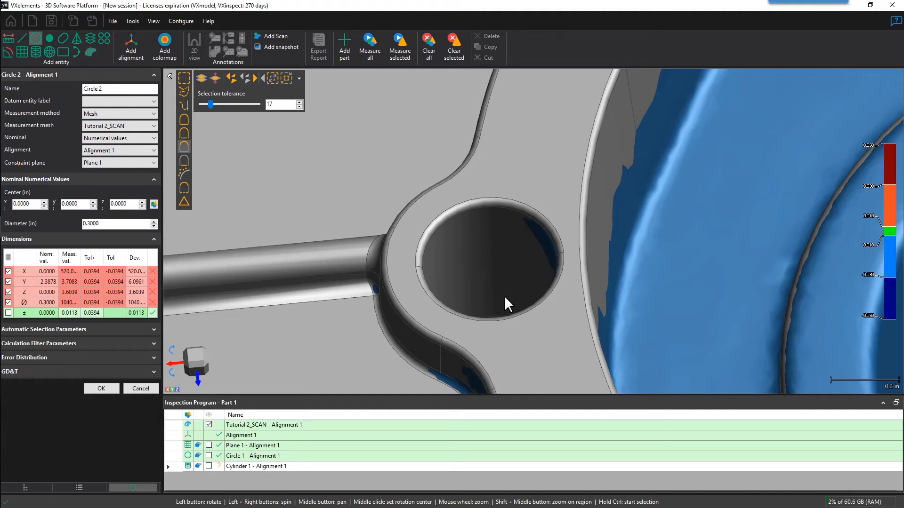
{"action": "mouse_move", "coordinate": [488, 278]}
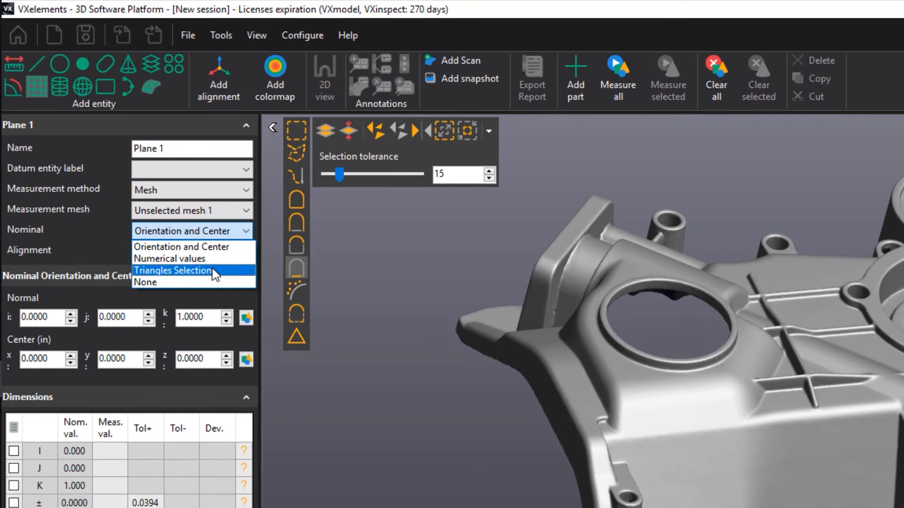
Set Plane 1's nominal to Triangles Selection on the Tutorial 2_SCAN mesh.
{"action": "left_click", "coordinate": [171, 270]}
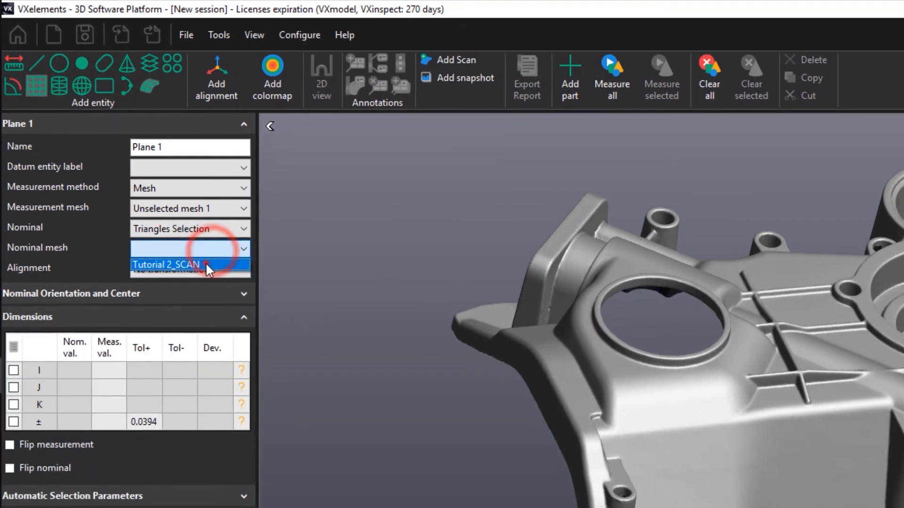
{"action": "left_click", "coordinate": [167, 265]}
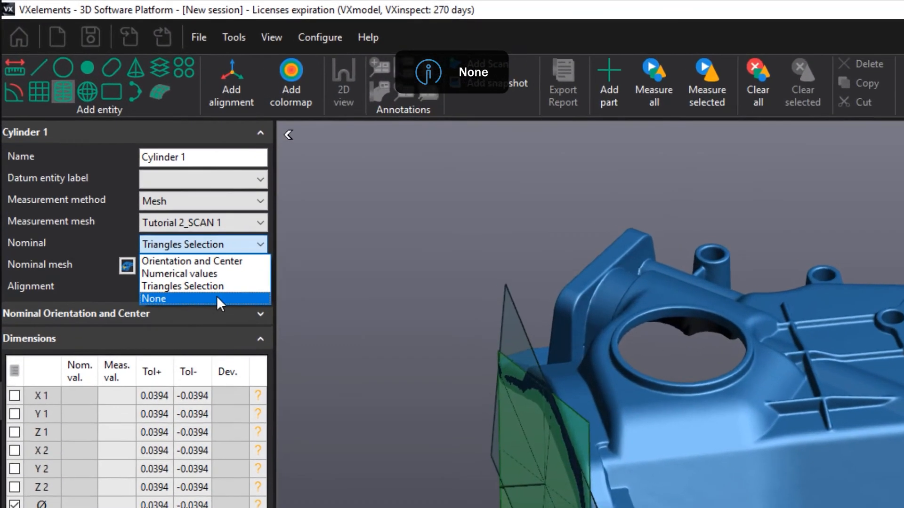
Choose None in Cylinder 1's Nominal dropdown.
{"action": "left_click", "coordinate": [153, 299]}
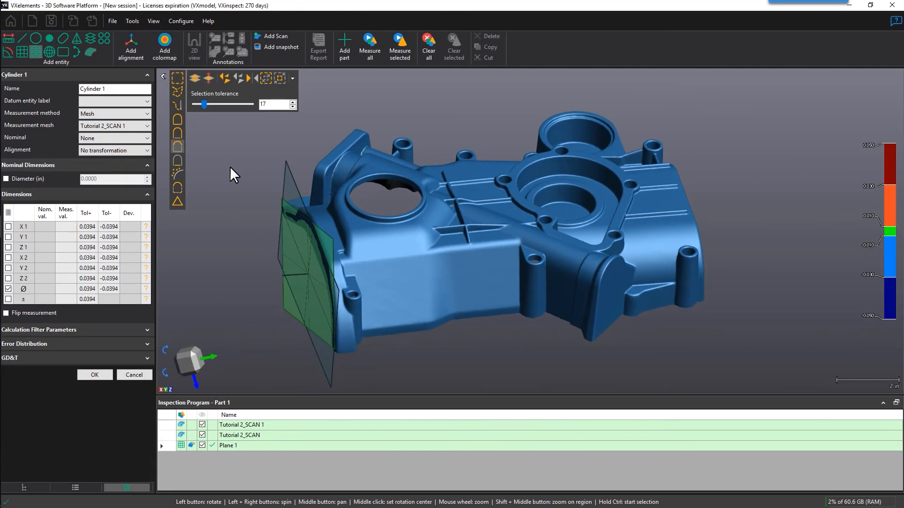
{"action": "mouse_move", "coordinate": [399, 47]}
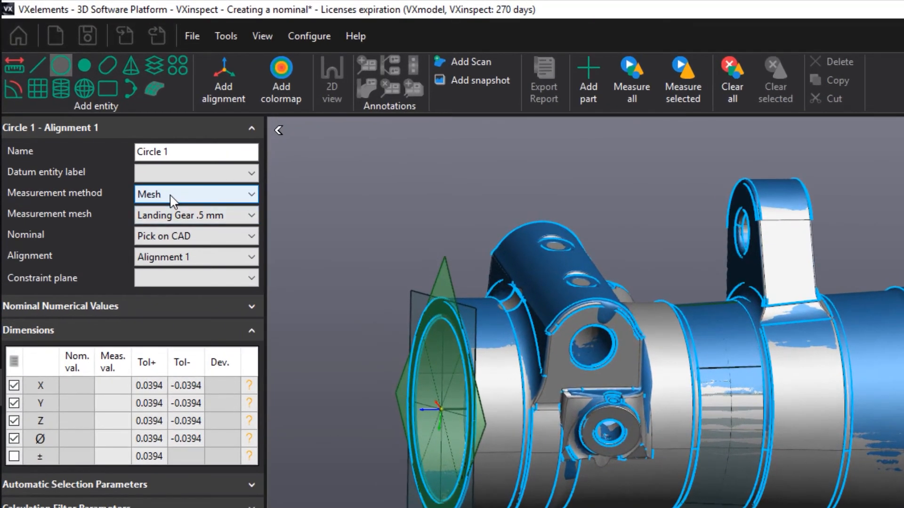
Make Circle 1 Constructed by Plane-cone intersection of Plane 2 and Cone 1, and confirm.
{"action": "left_click", "coordinate": [196, 236]}
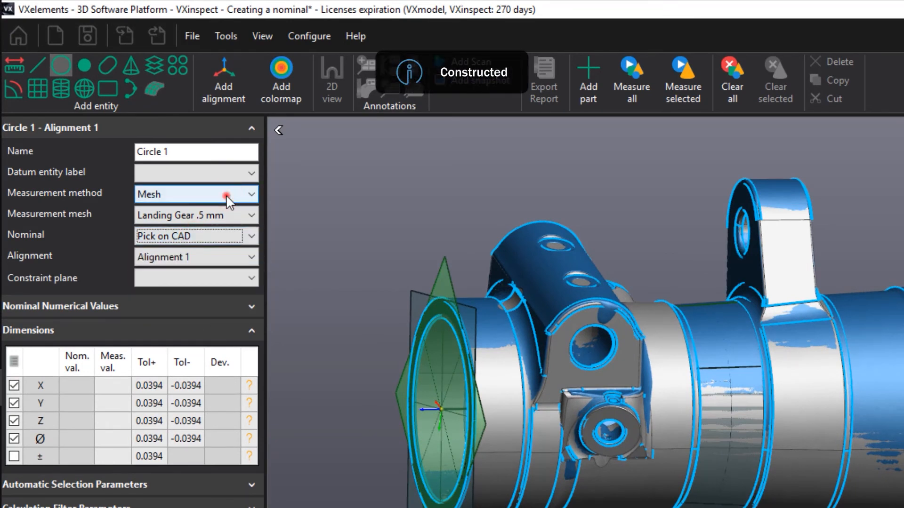
{"action": "left_click", "coordinate": [195, 194]}
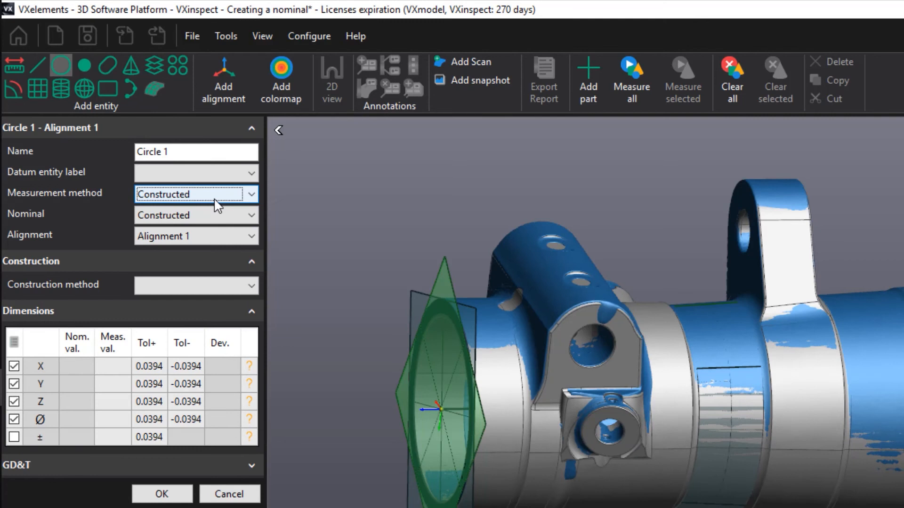
{"action": "left_click", "coordinate": [195, 285]}
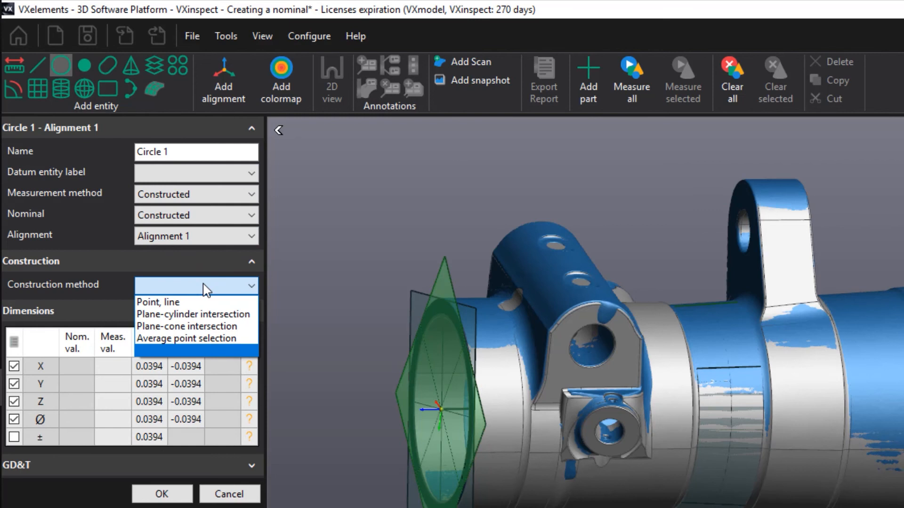
{"action": "mouse_move", "coordinate": [193, 327]}
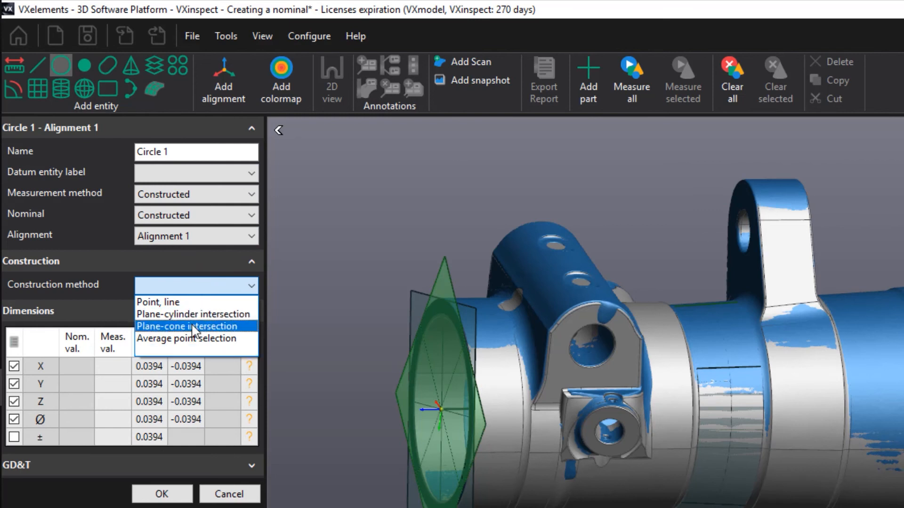
{"action": "left_click", "coordinate": [187, 326]}
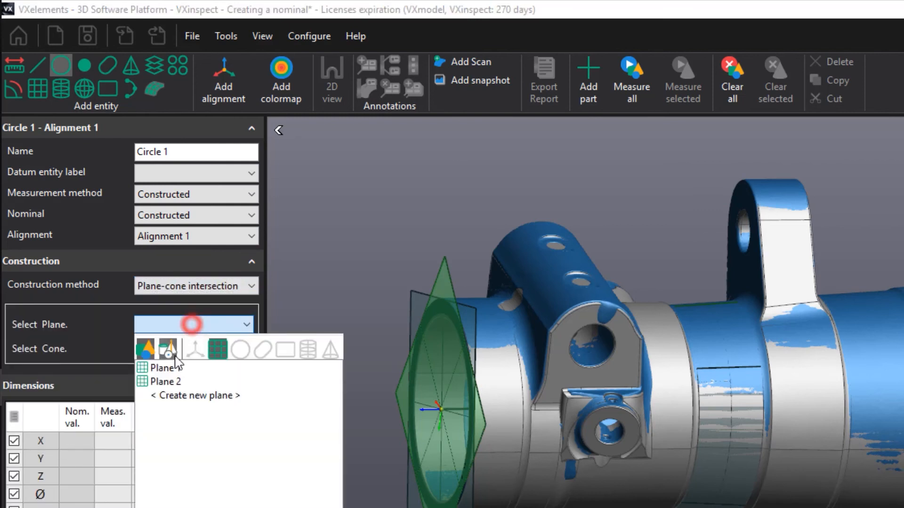
{"action": "left_click", "coordinate": [167, 380]}
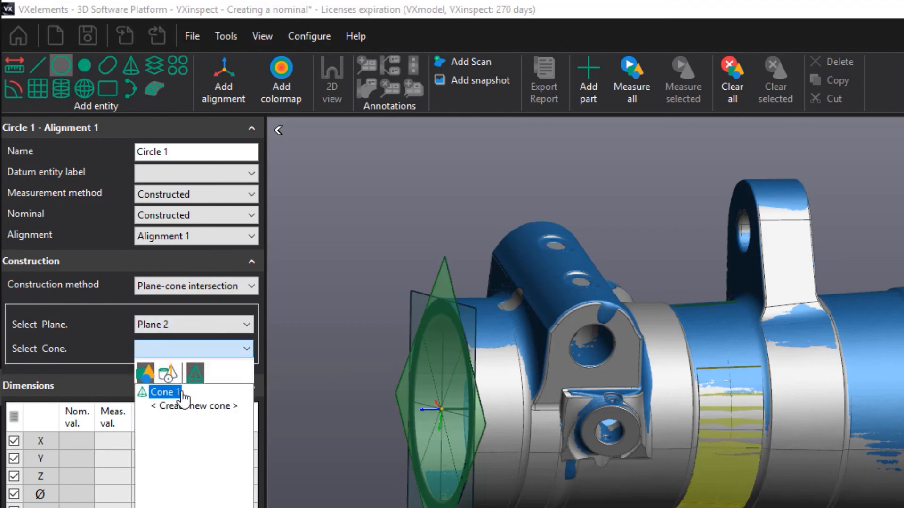
{"action": "left_click", "coordinate": [165, 392]}
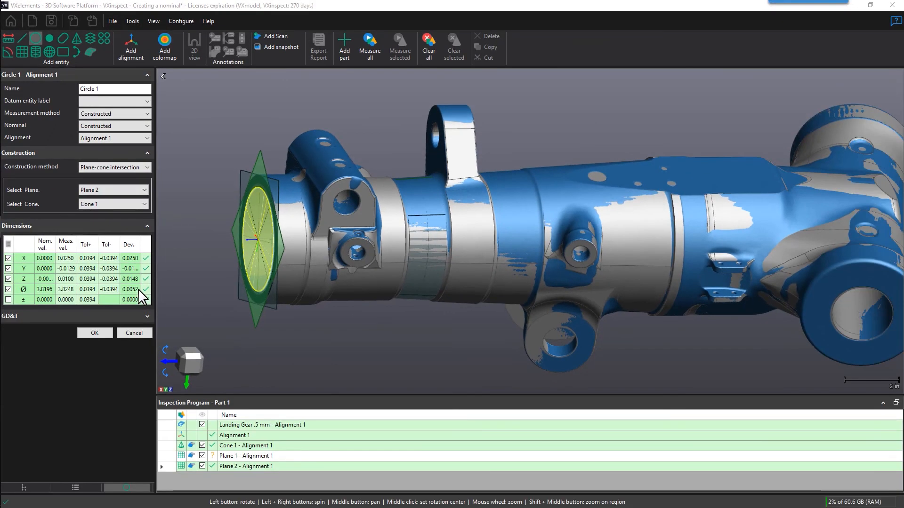
{"action": "left_click", "coordinate": [94, 333]}
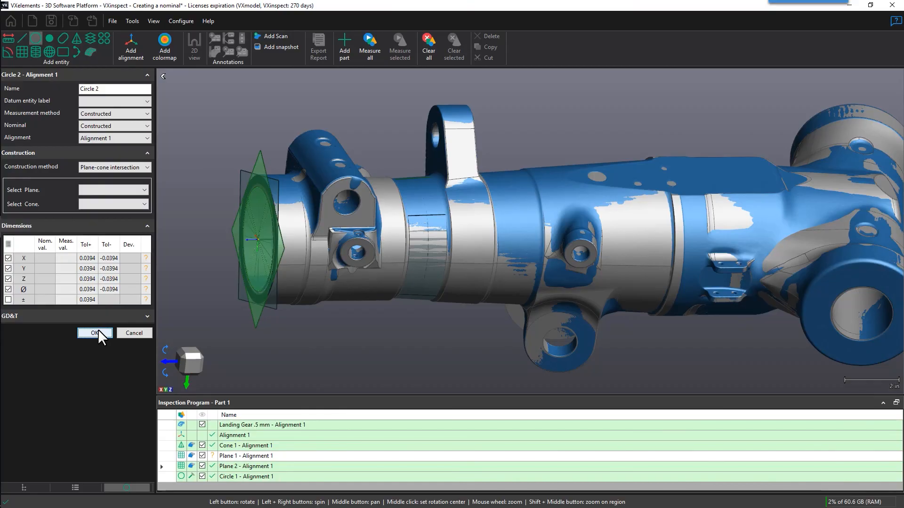